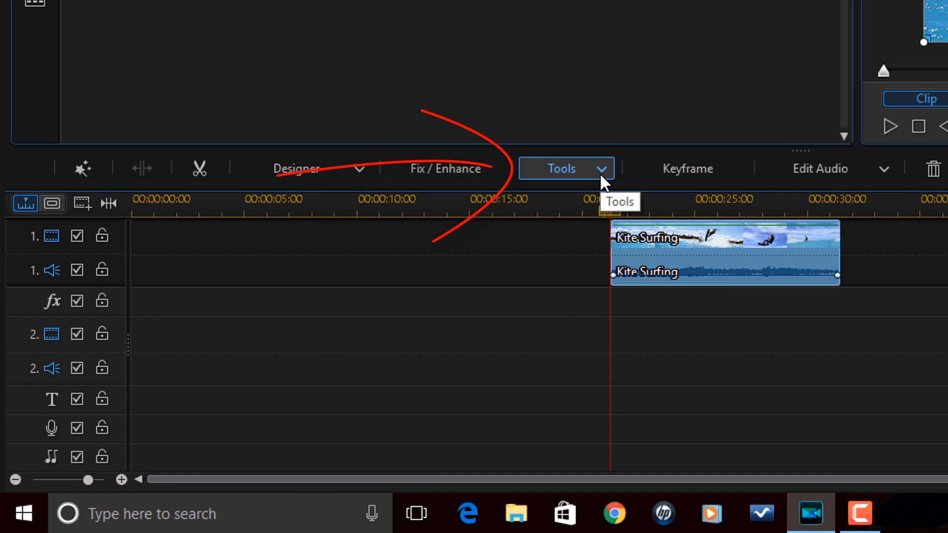
Open Power Tools from the Tools dropdown for the Kite Surfing clip.
left_click(560, 168)
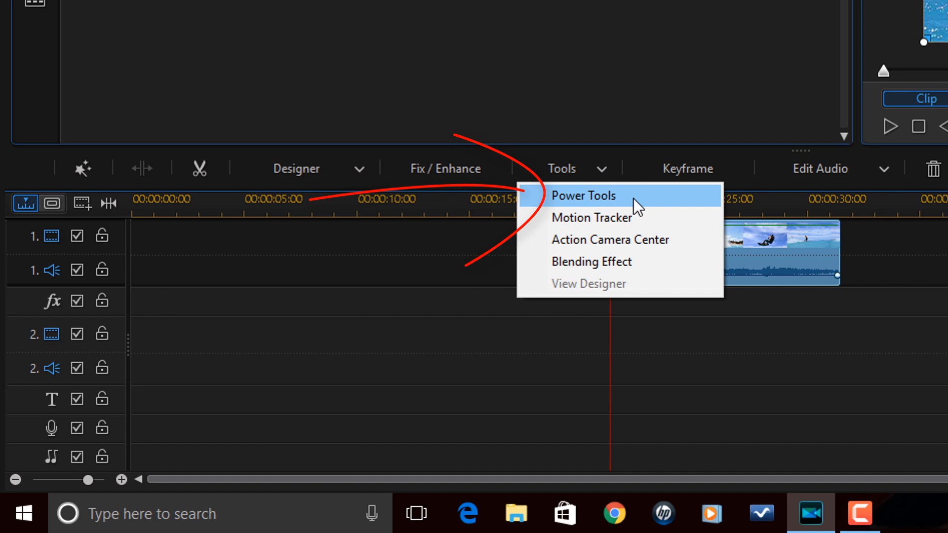
left_click(582, 195)
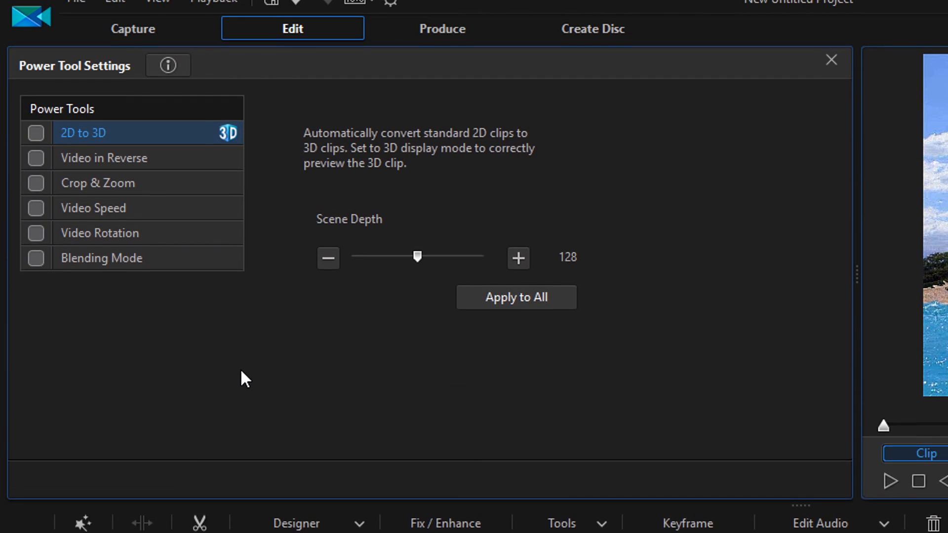
Enable Video in Reverse for the Kite Surfing clip in Power Tool Settings.
left_click(35, 172)
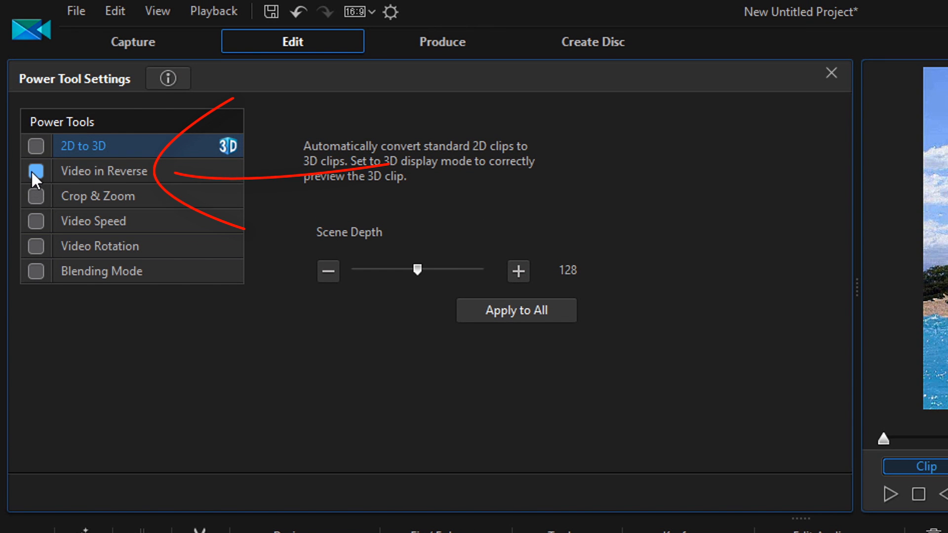
left_click(35, 175)
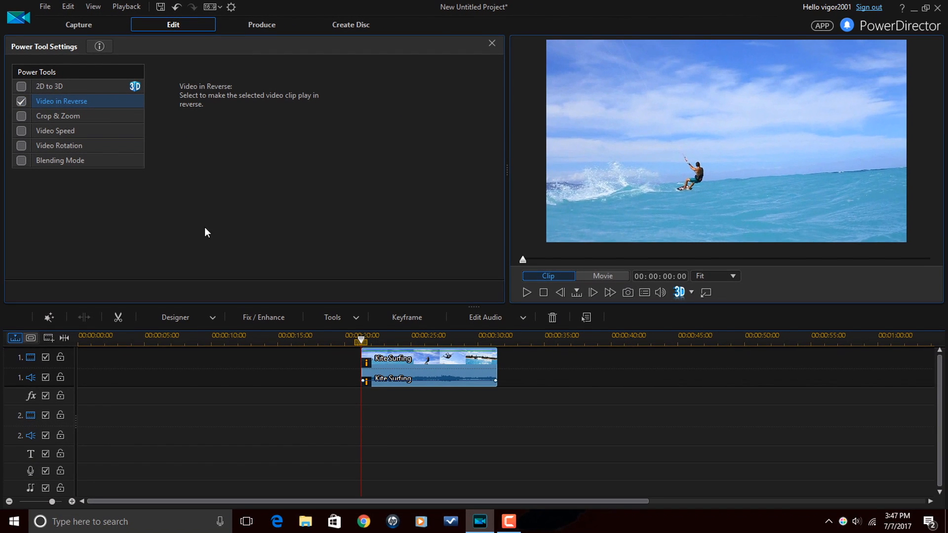
mouse_move(423, 148)
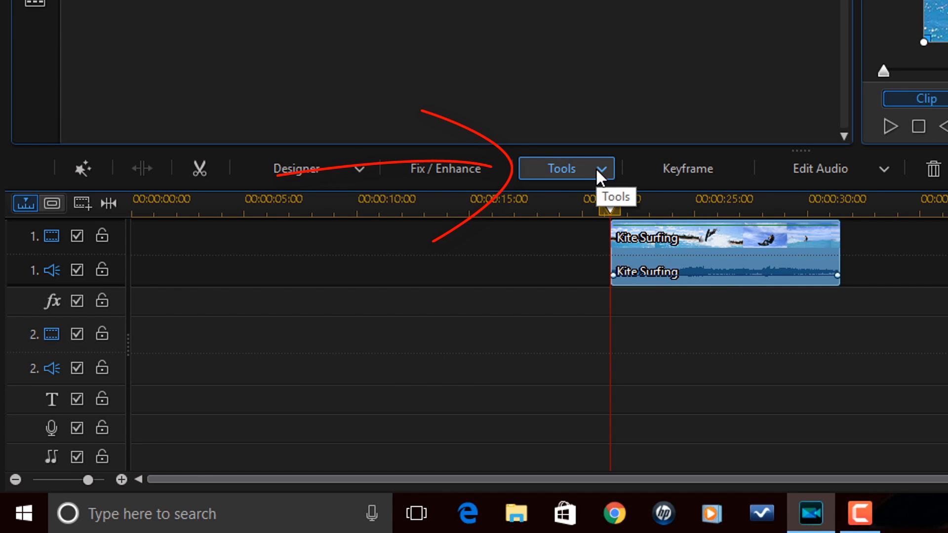
Launch Action Camera Center for the Kite Surfing clip from the Tools dropdown.
left_click(565, 168)
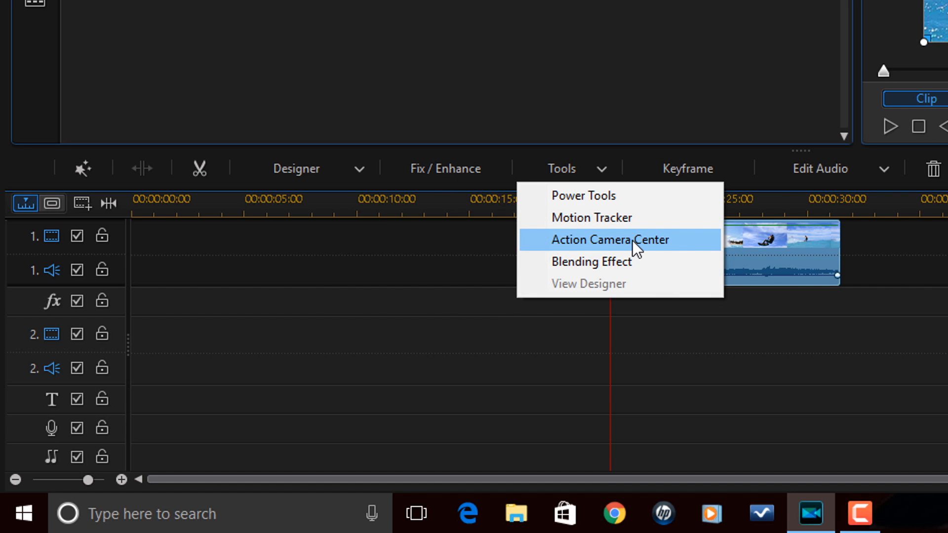
left_click(609, 239)
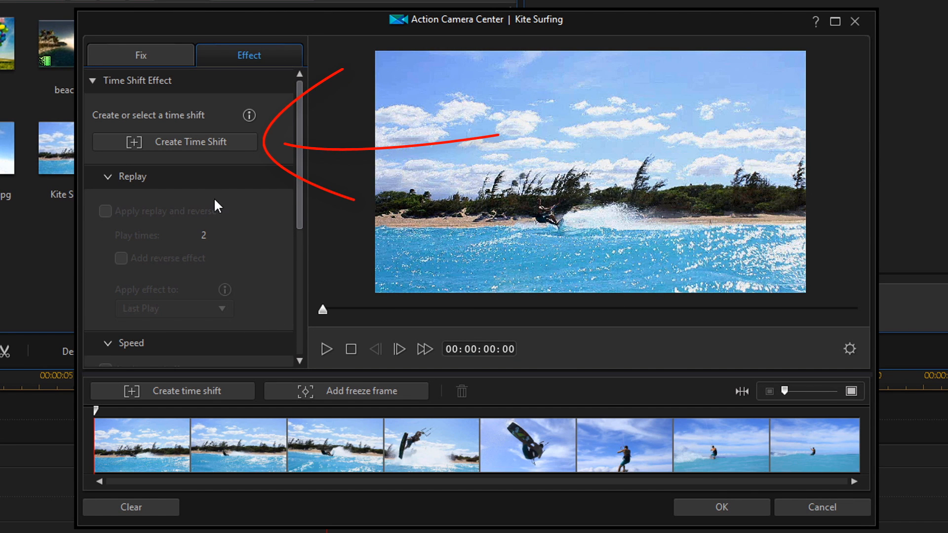
mouse_move(201, 152)
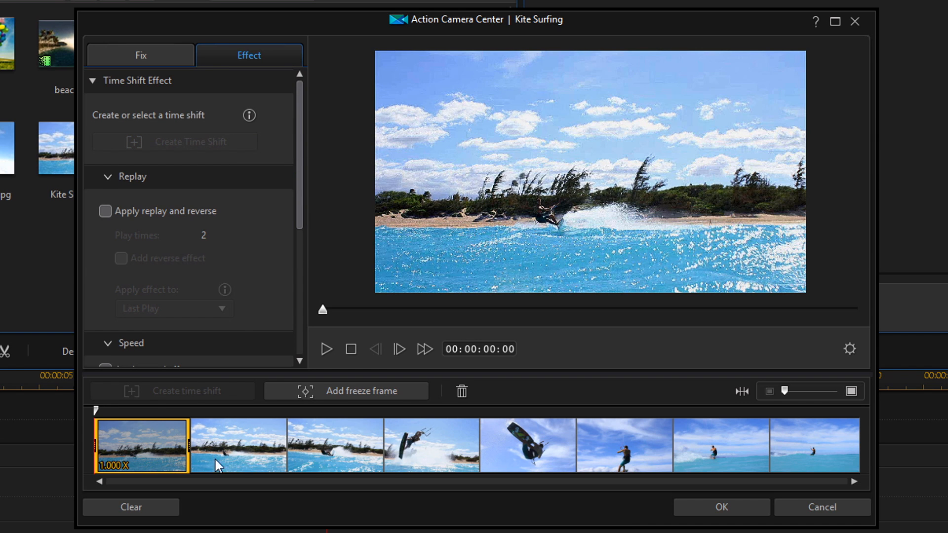
mouse_move(339, 452)
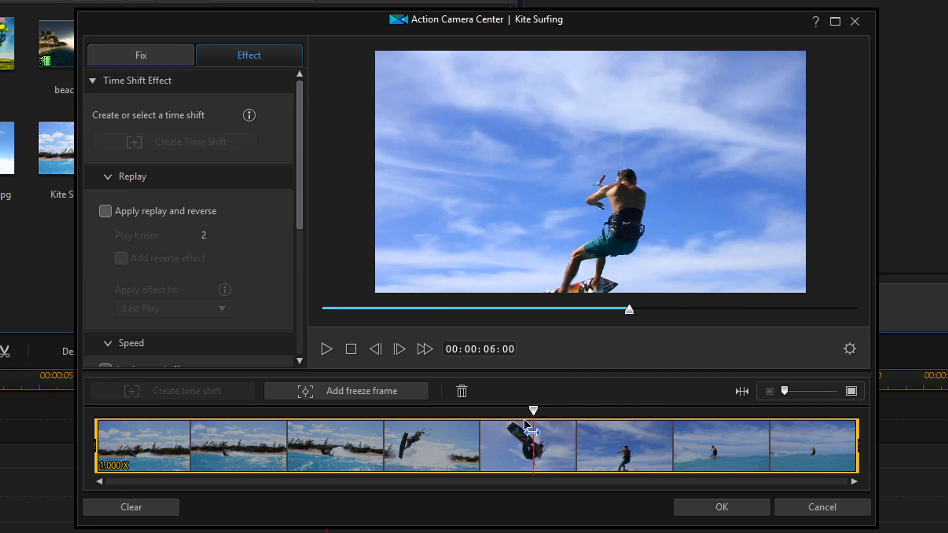
Stretch the time shift across the whole Kite Surfing clip at 1.000X.
left_click_drag(532, 409, 109, 409)
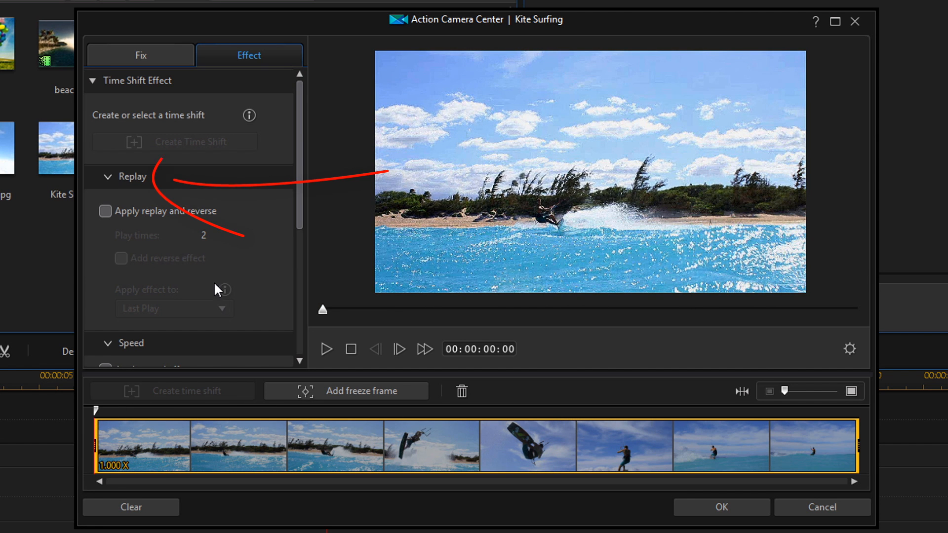
mouse_move(124, 189)
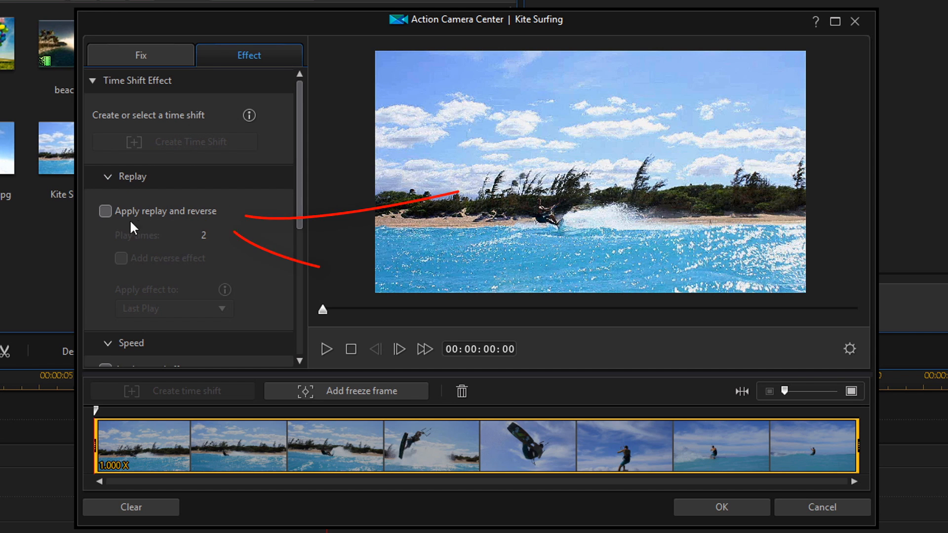
Enable Apply replay with Play times 2 and preview the time-shifted clip.
left_click(105, 211)
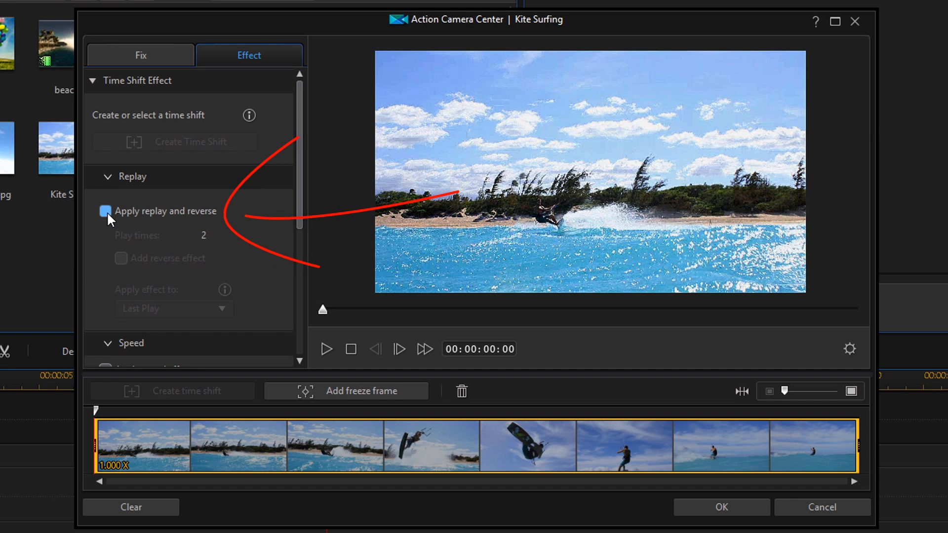
left_click(105, 211)
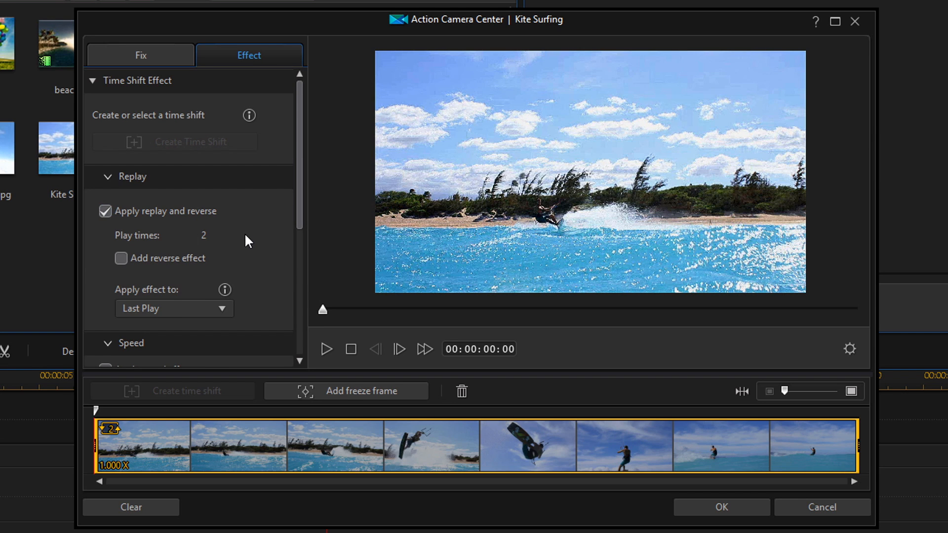
mouse_move(250, 264)
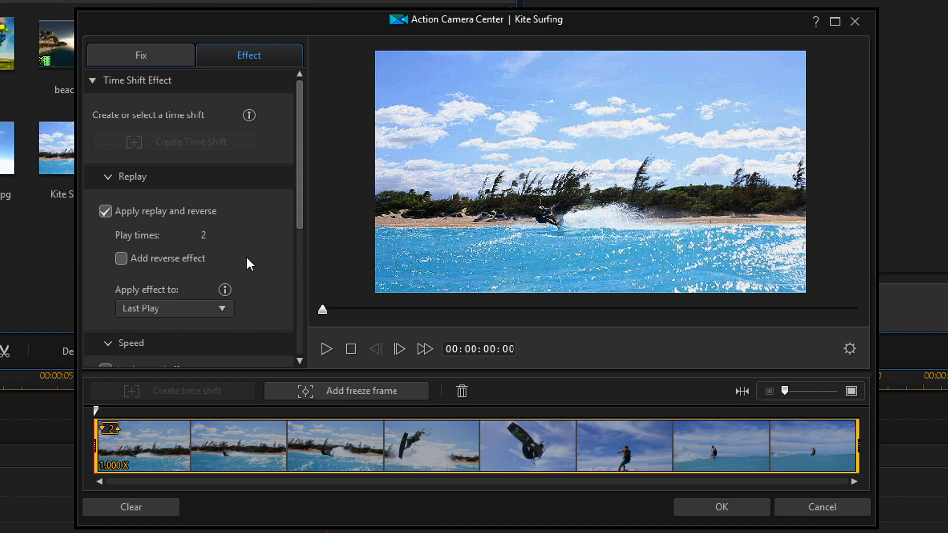
mouse_move(217, 258)
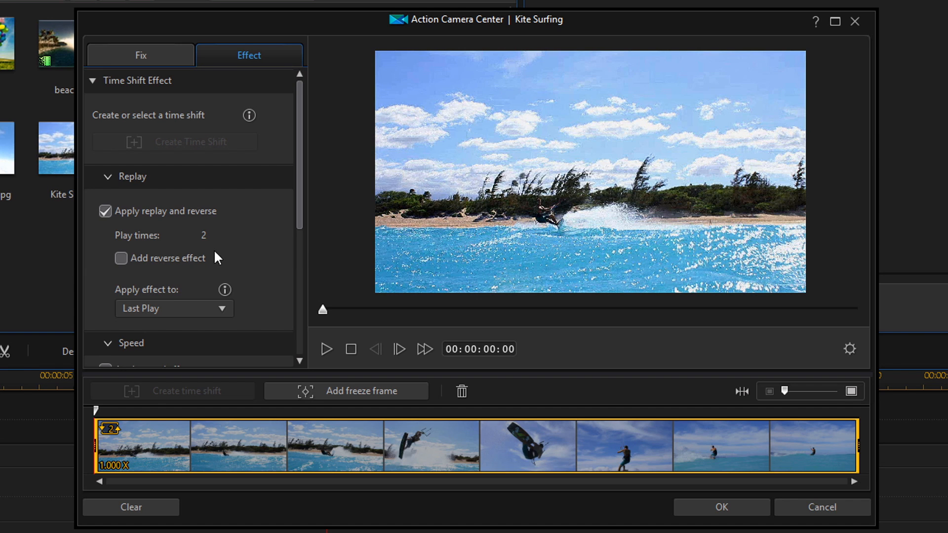
mouse_move(210, 253)
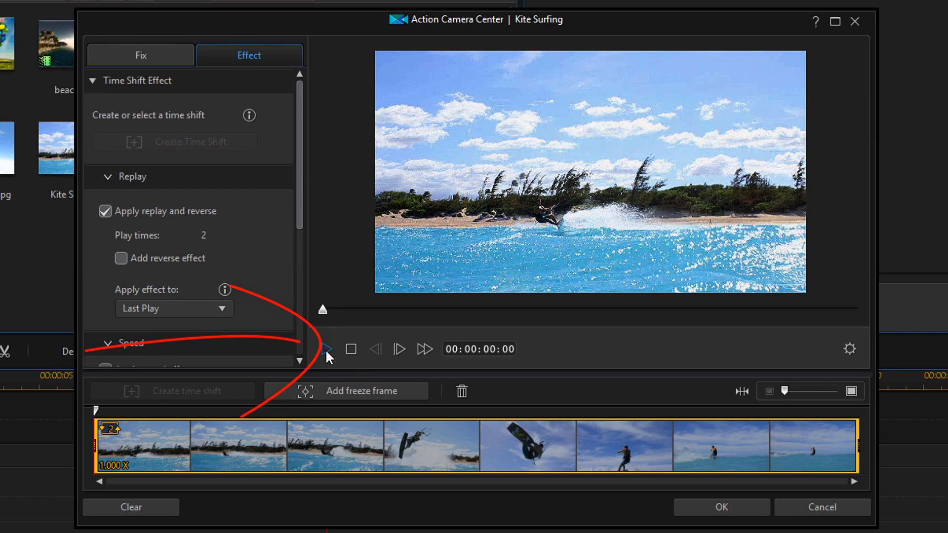
left_click(327, 349)
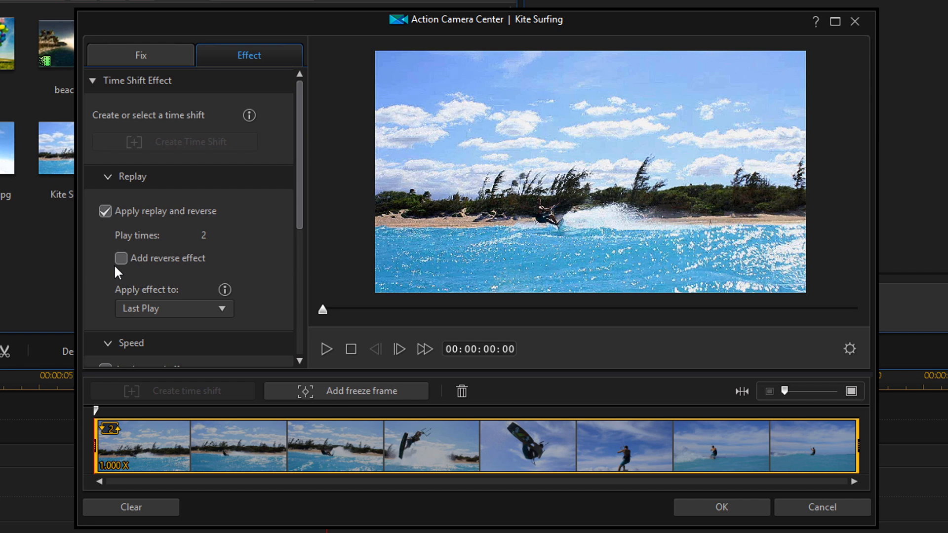
Add the reverse effect to the replay and preview it.
left_click(120, 258)
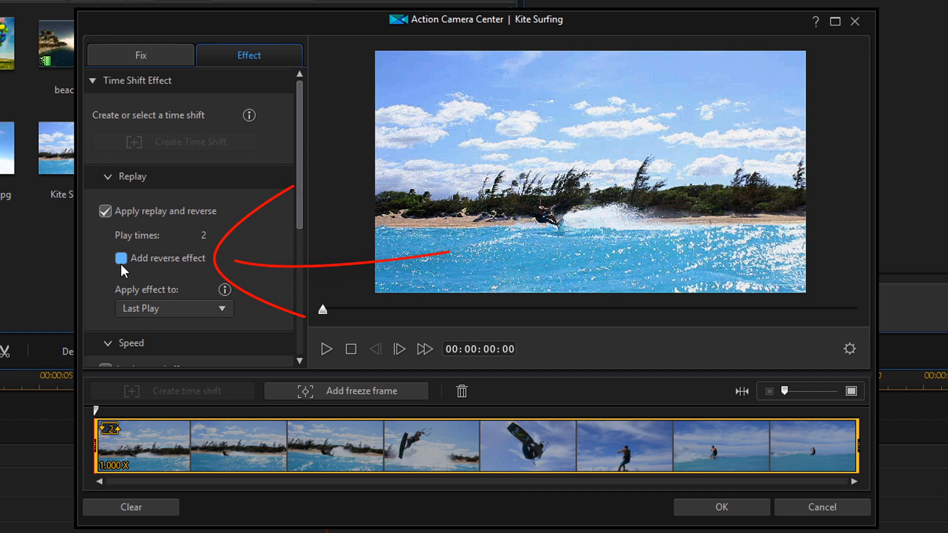
left_click(120, 258)
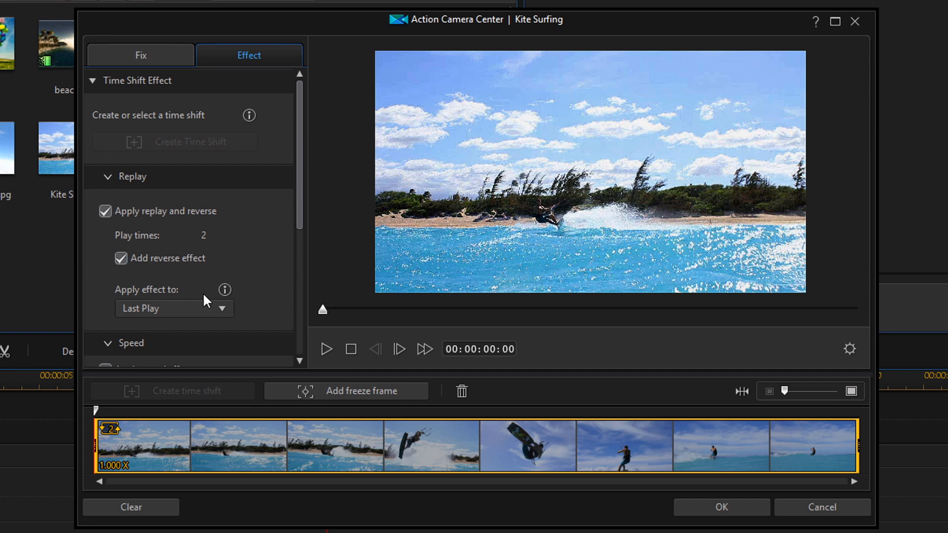
mouse_move(251, 260)
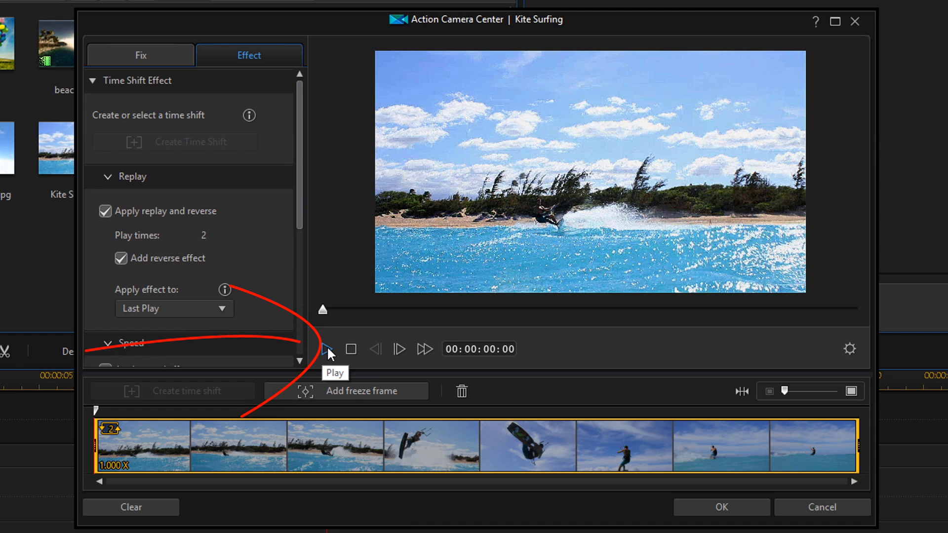
left_click(325, 349)
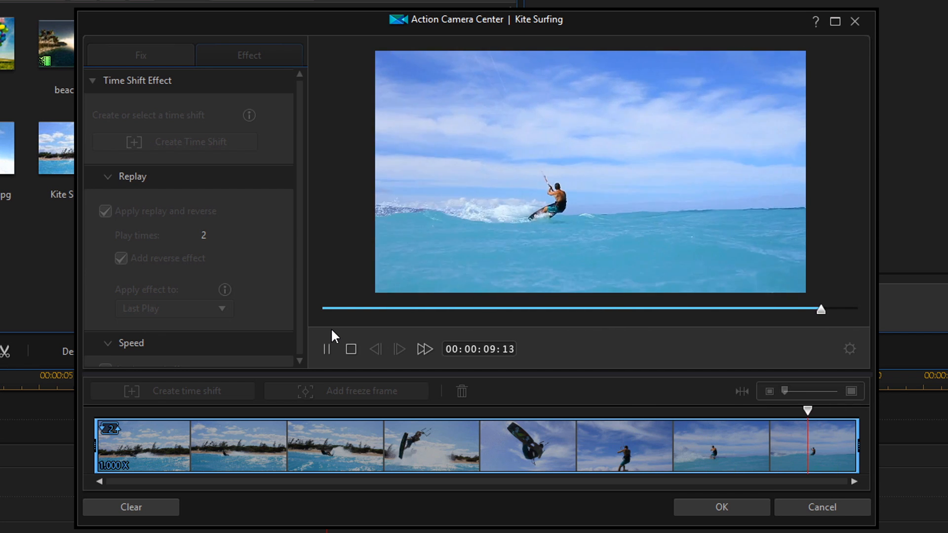
Readjust the time shift edges on the thumbnail strip and preview again.
left_click_drag(807, 410, 654, 410)
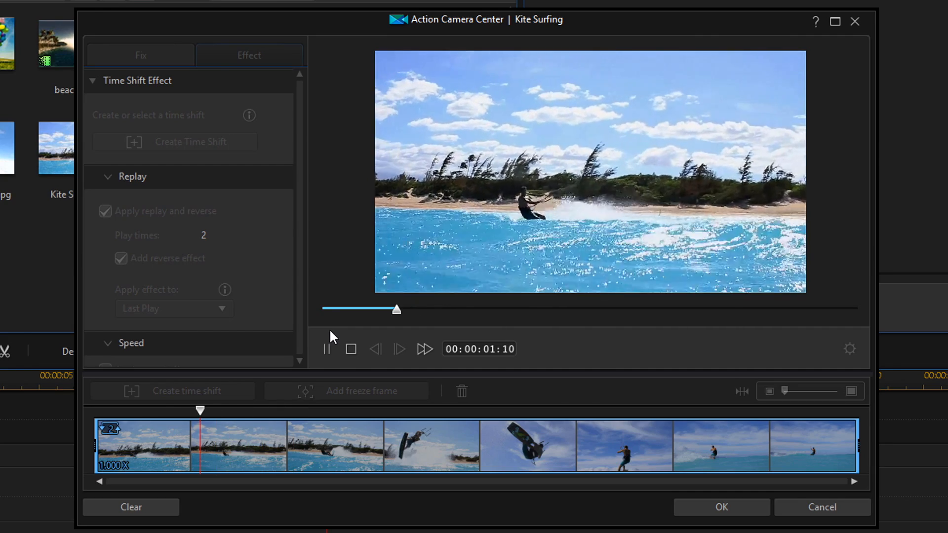
left_click_drag(199, 410, 125, 409)
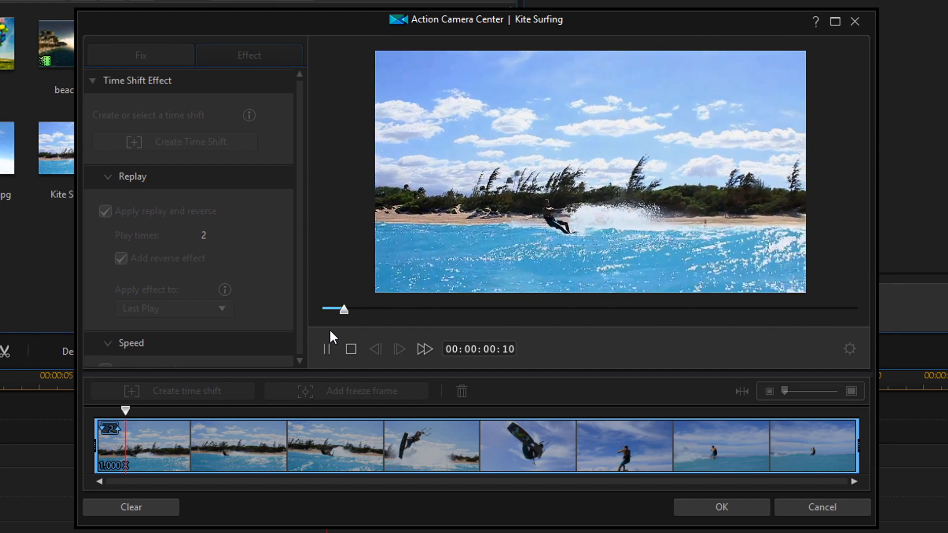
left_click(326, 349)
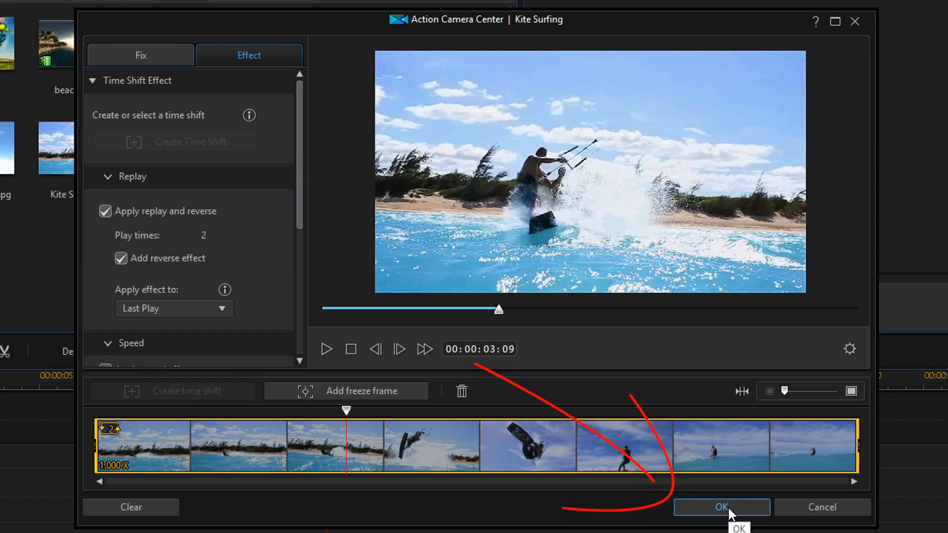
Confirm the Action Camera Center settings and scrub through the lengthened clip on the timeline.
left_click(720, 507)
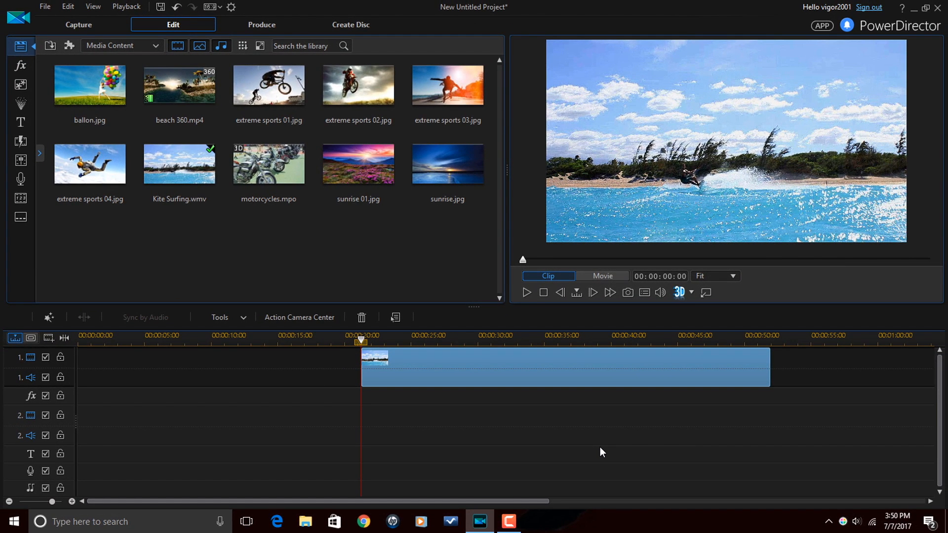
mouse_move(370, 364)
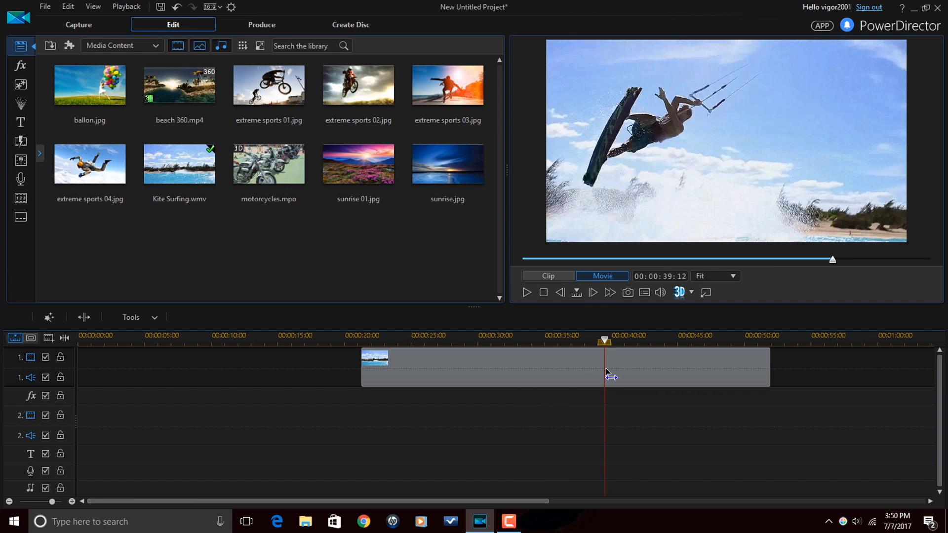
left_click_drag(604, 341, 699, 341)
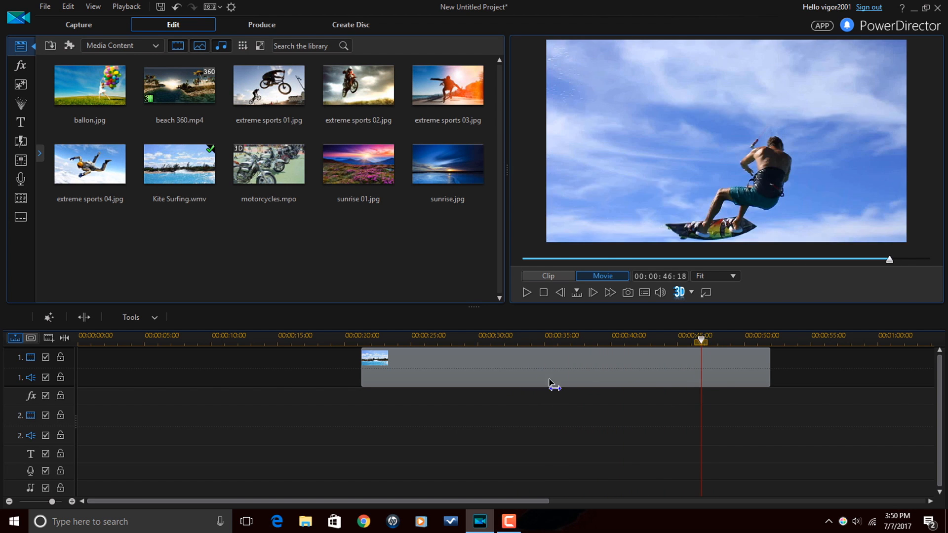